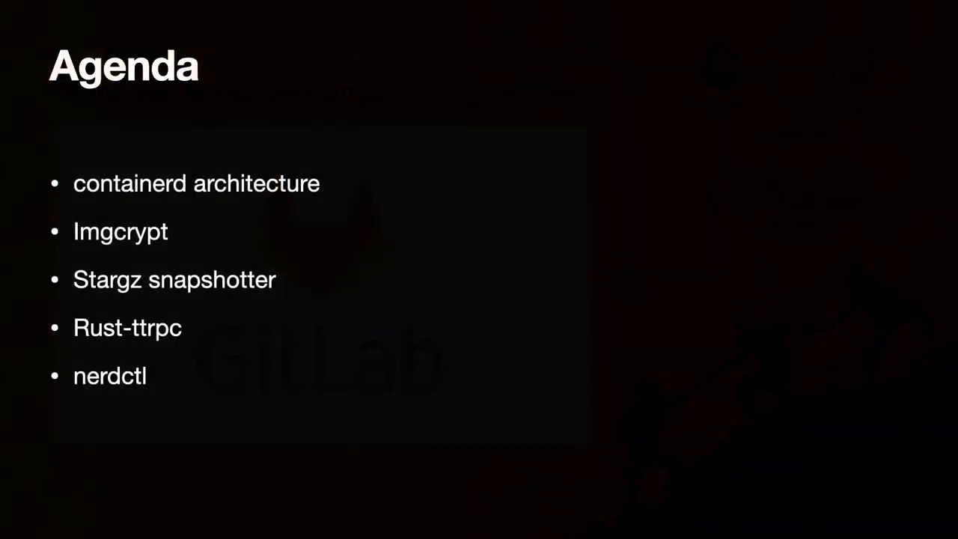
# Advance from the Agenda slide to the Imgcrypt config.toml slide
pyautogui.press('Right')
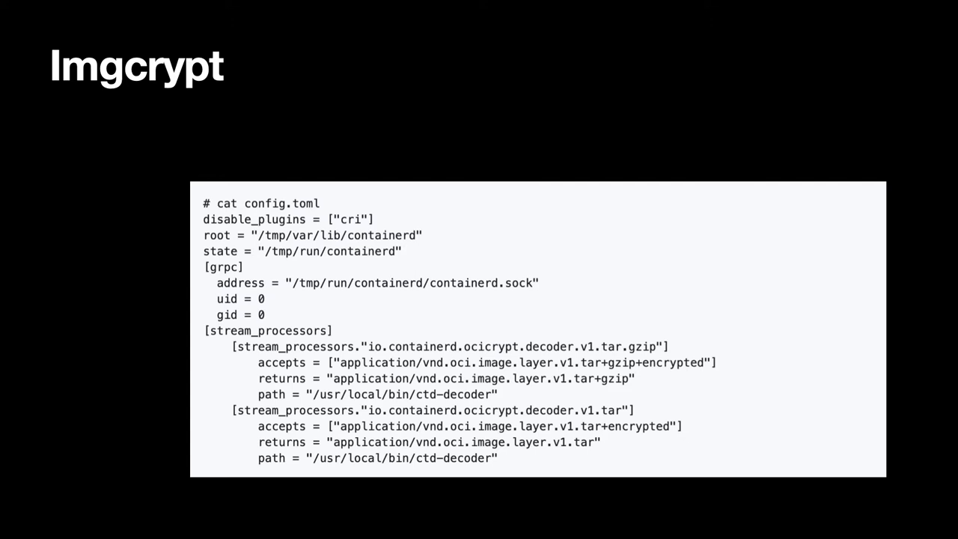
# Advance from the Imgcrypt slide toward the nerdctl Demo slide
pyautogui.press('Right')
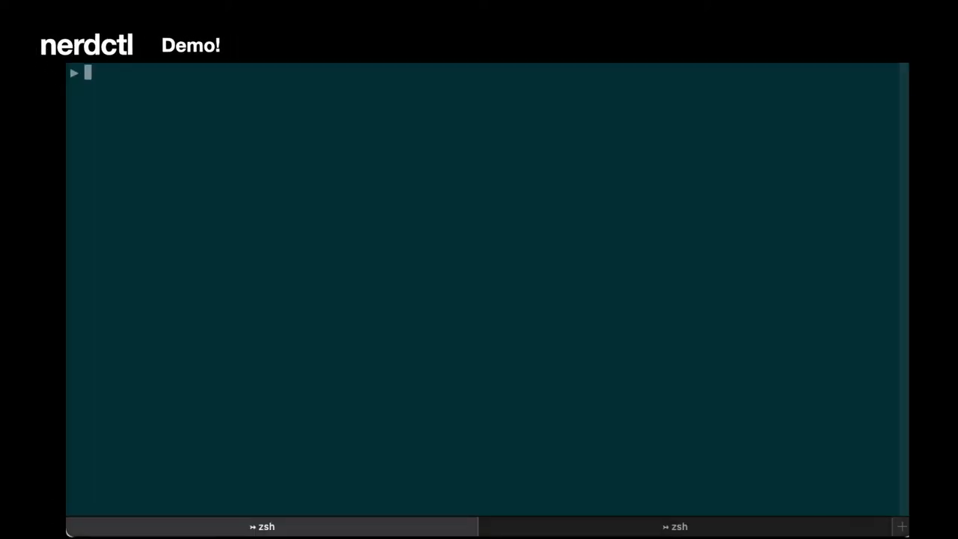
# Run nerdctl for its help, then nerdctl info showing fuse-overlayfs storage and rootless mode
pyautogui.write('nerdctl')
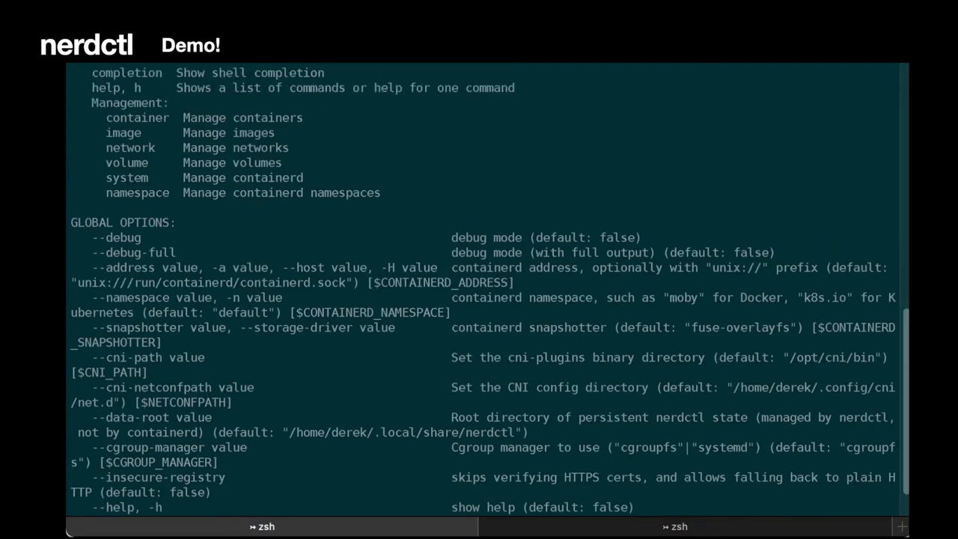
pyautogui.scroll(3)
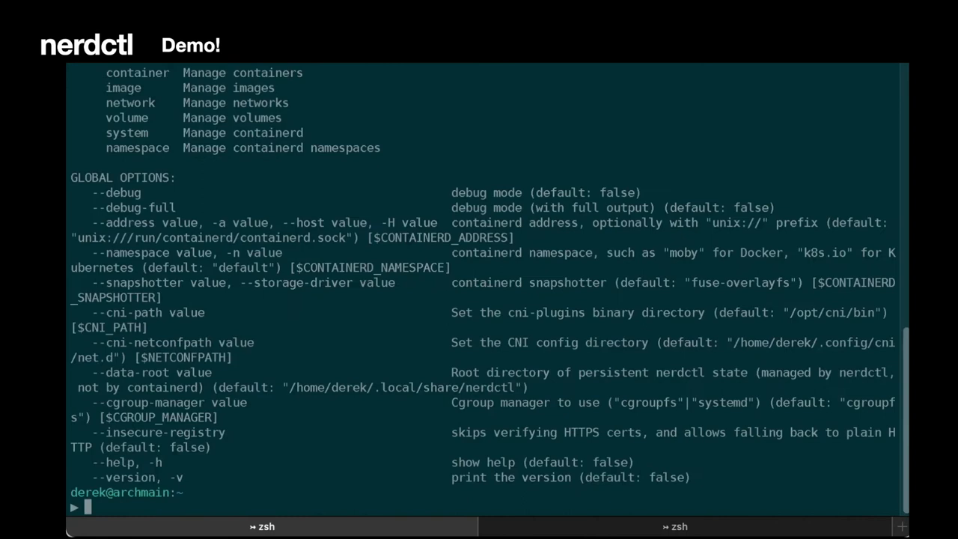
pyautogui.write('nerdctl info')
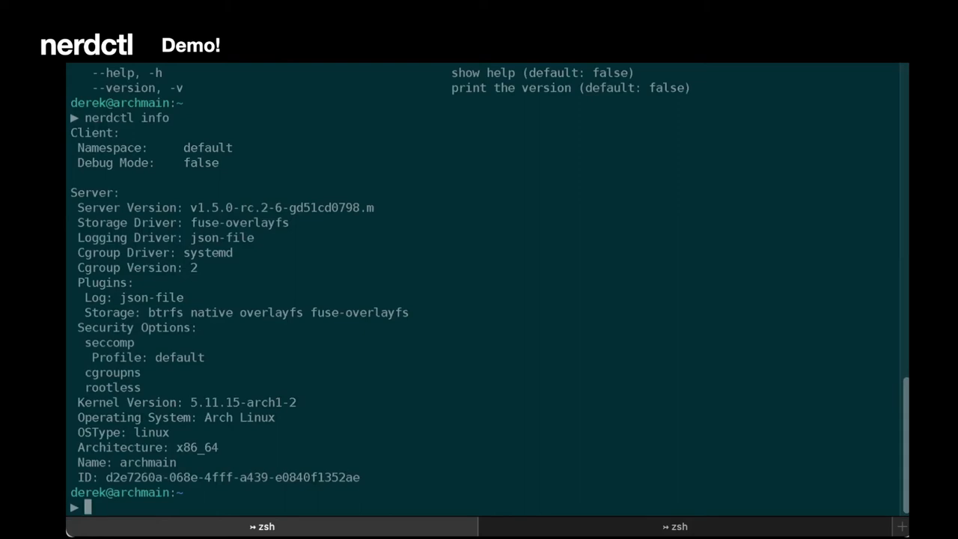
pyautogui.write('s')
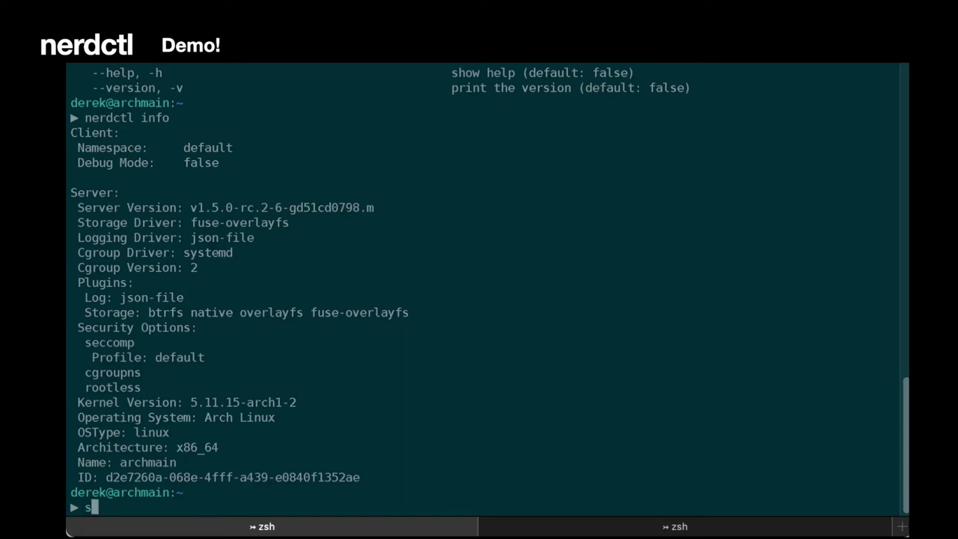
# Run systemctl status to see containerd, fuse-overlayfs and rootlesskit services, then quit the pager
pyautogui.write('ystemctl status')
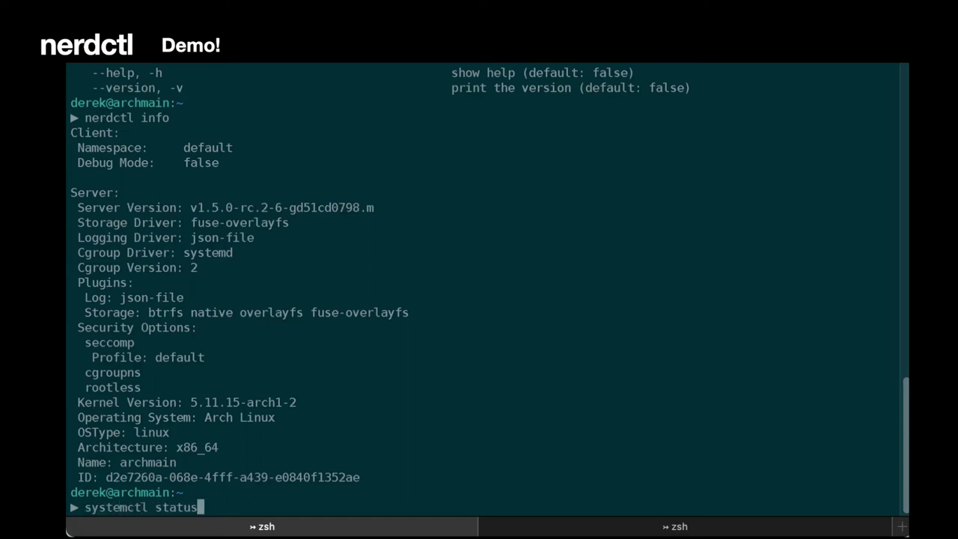
pyautogui.press('Return')
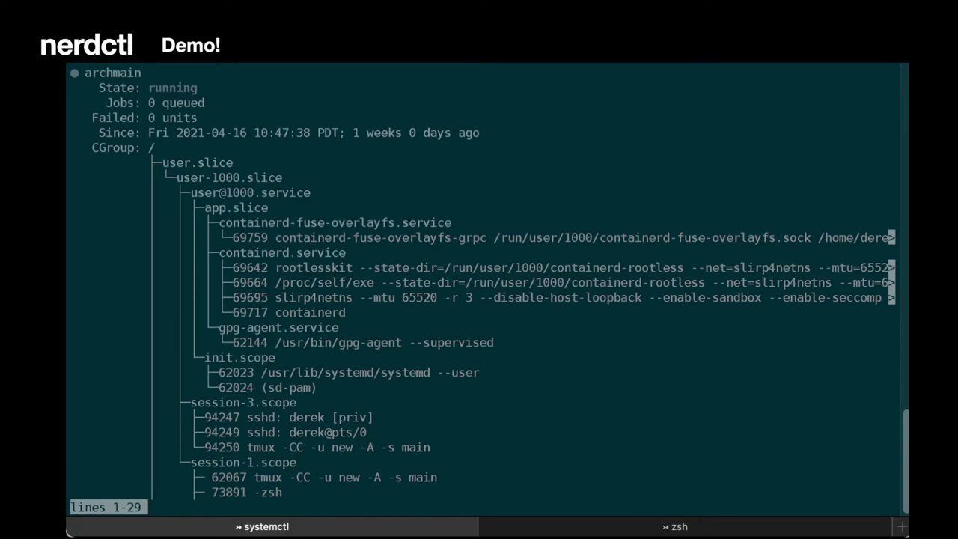
pyautogui.press('q')
pyautogui.write('nerdc')
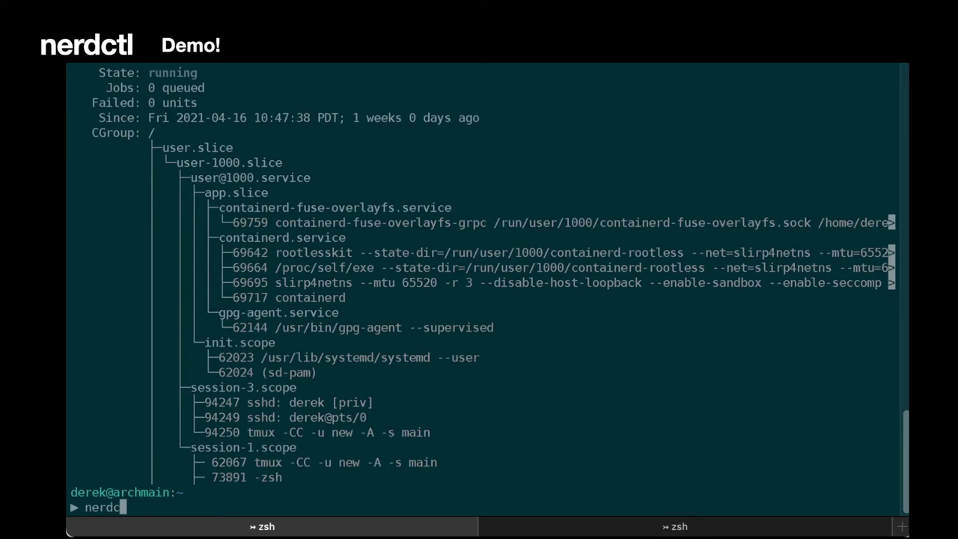
# List images (empty), pull alpine, and list again showing alpine latest at 2.7 MiB
pyautogui.press('Return')
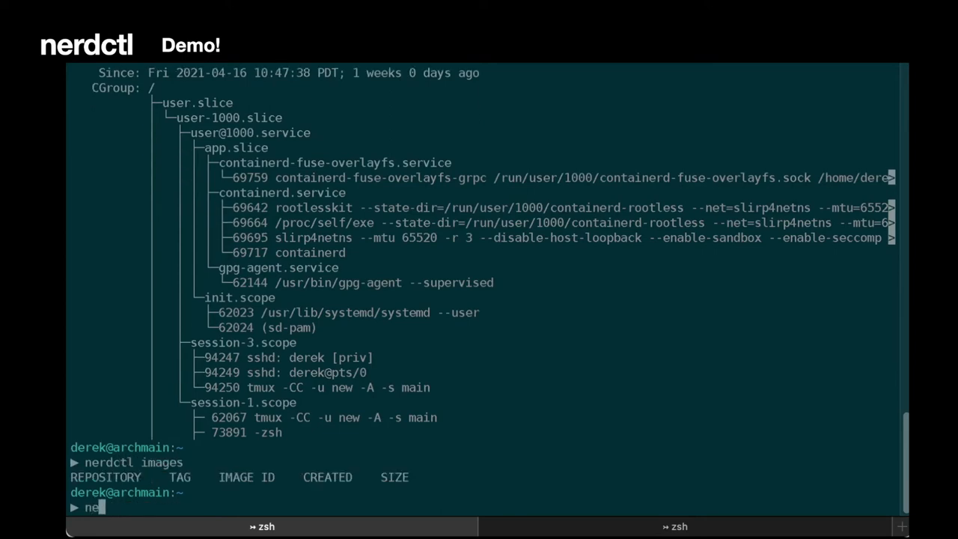
pyautogui.write('erdctl pull alpi')
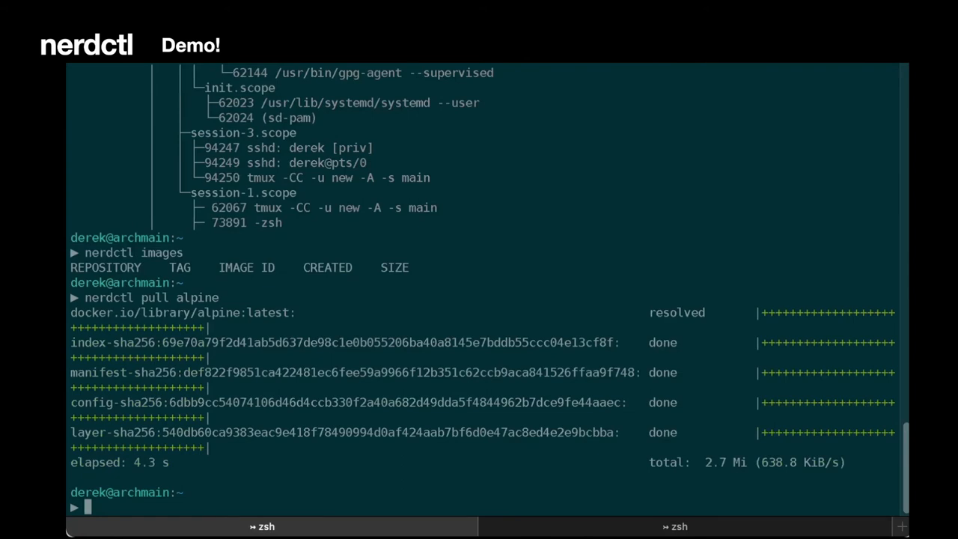
pyautogui.write('ner')
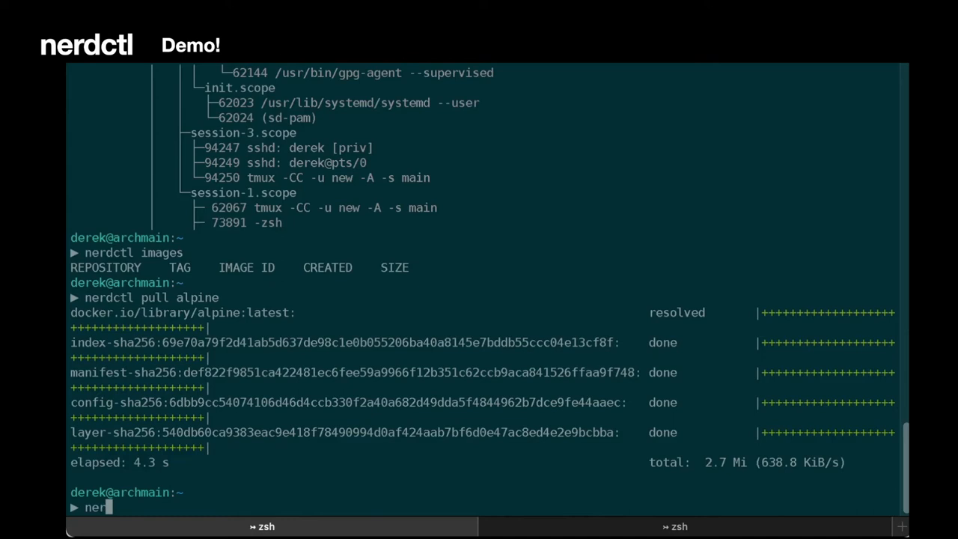
pyautogui.write('dc')
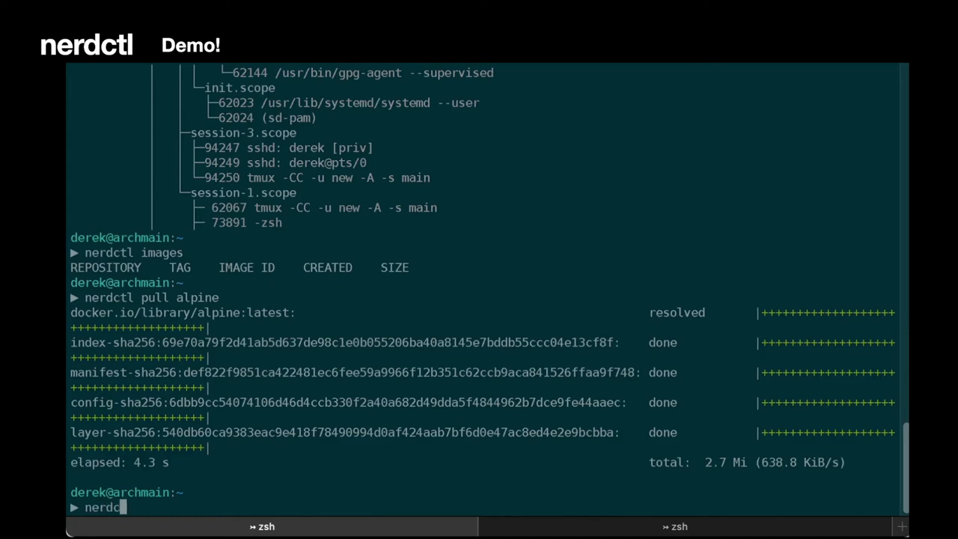
pyautogui.press('Return')
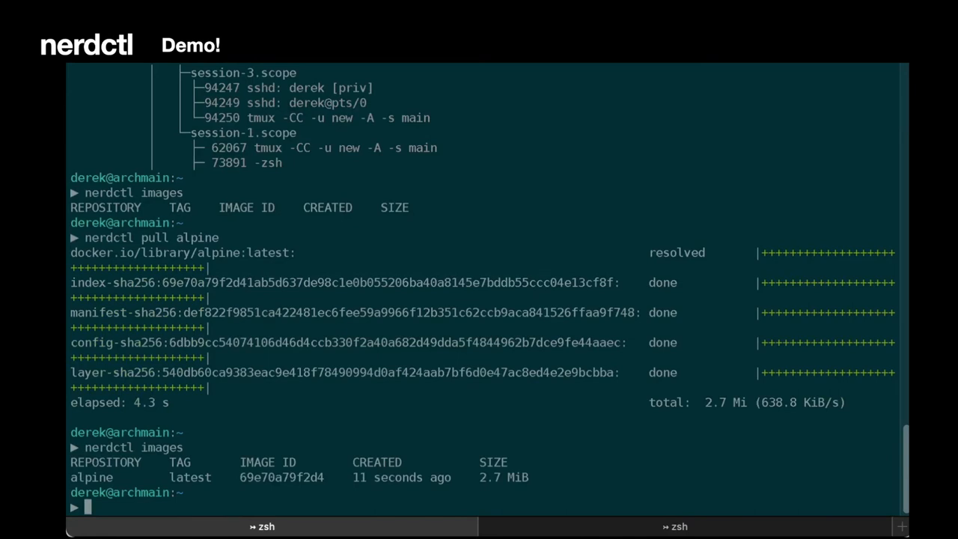
pyautogui.write('nerdctl run')
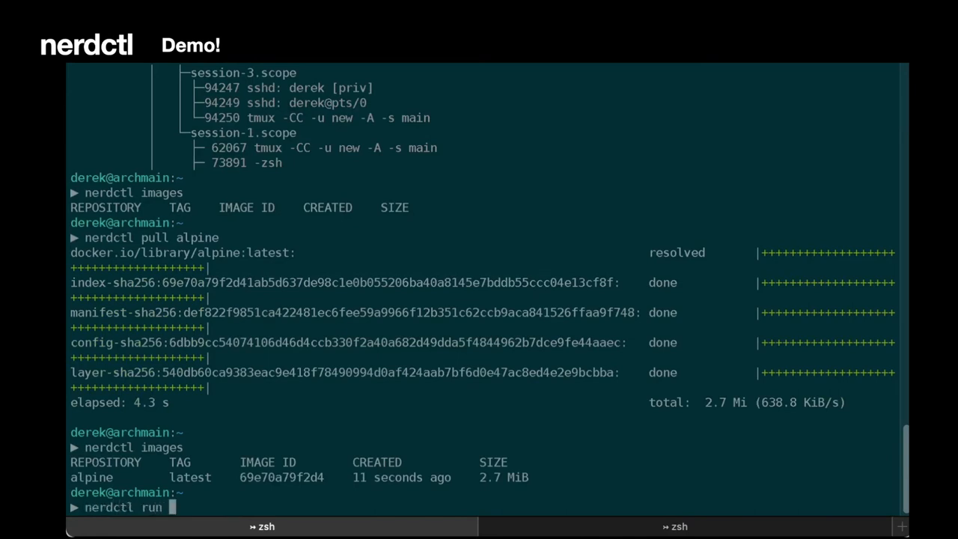
# Start an interactive container named myalpine from the alpine image
pyautogui.write('-it')
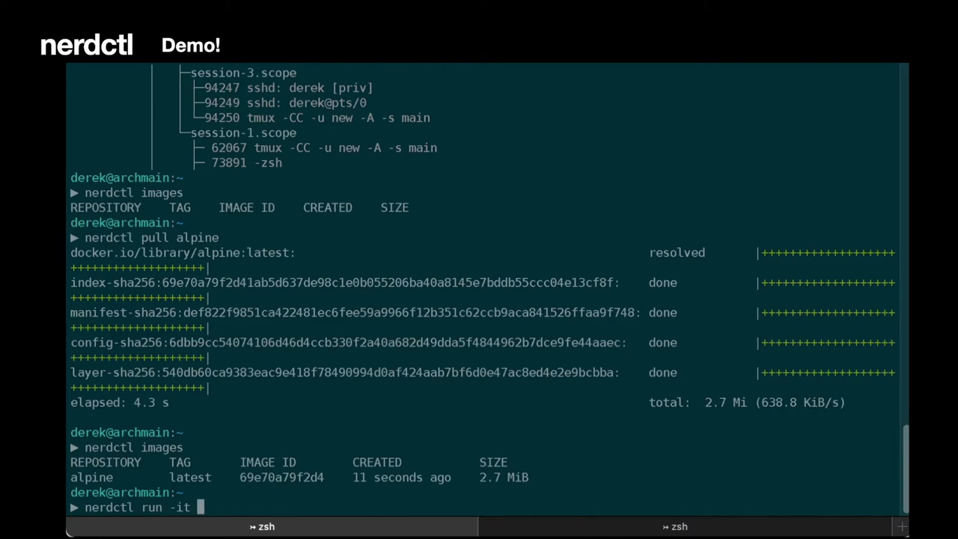
pyautogui.write('--n')
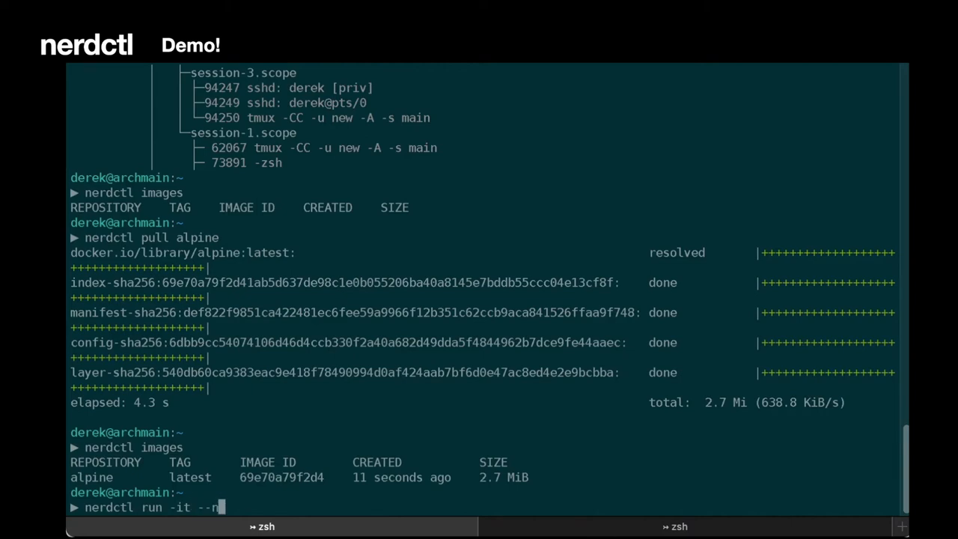
pyautogui.write('ame myalpine alpine')
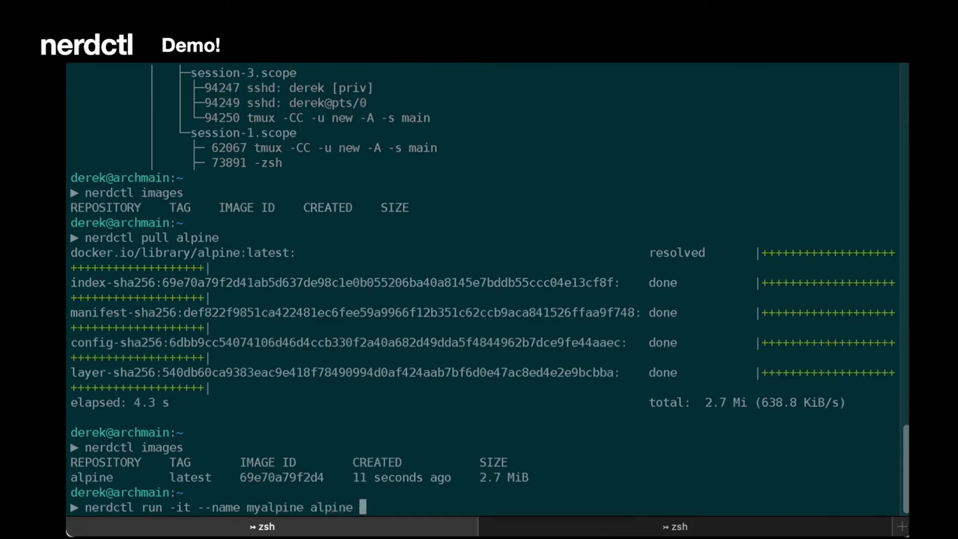
pyautogui.press('Return')
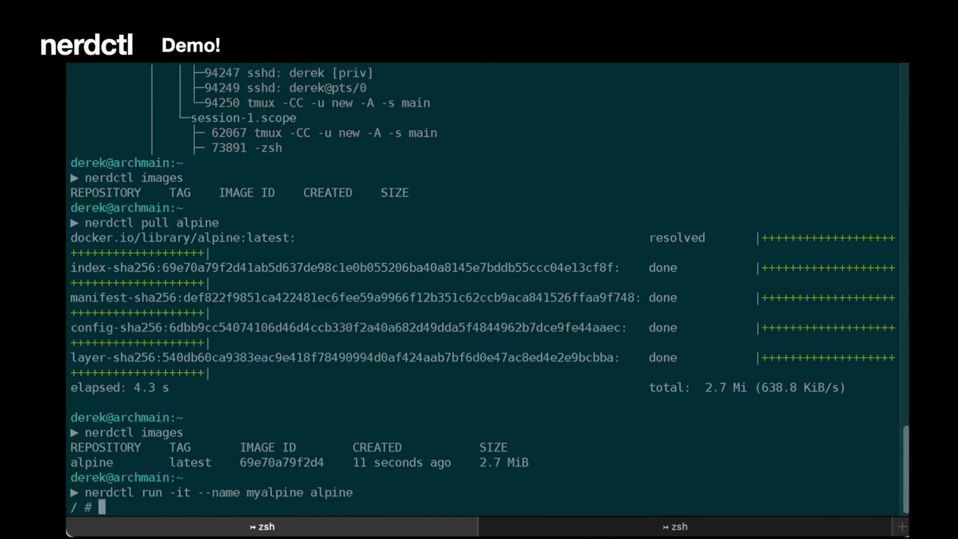
# Inside myalpine, run ls, whoami and cat /etc/os-release as root
pyautogui.write('ls')
pyautogui.write('whoami')
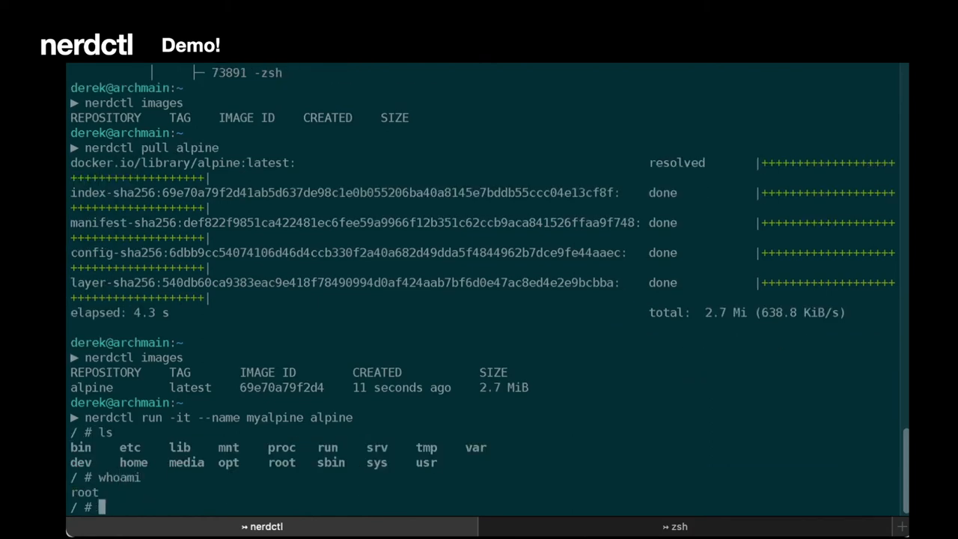
pyautogui.write('cat /etc/os-release')
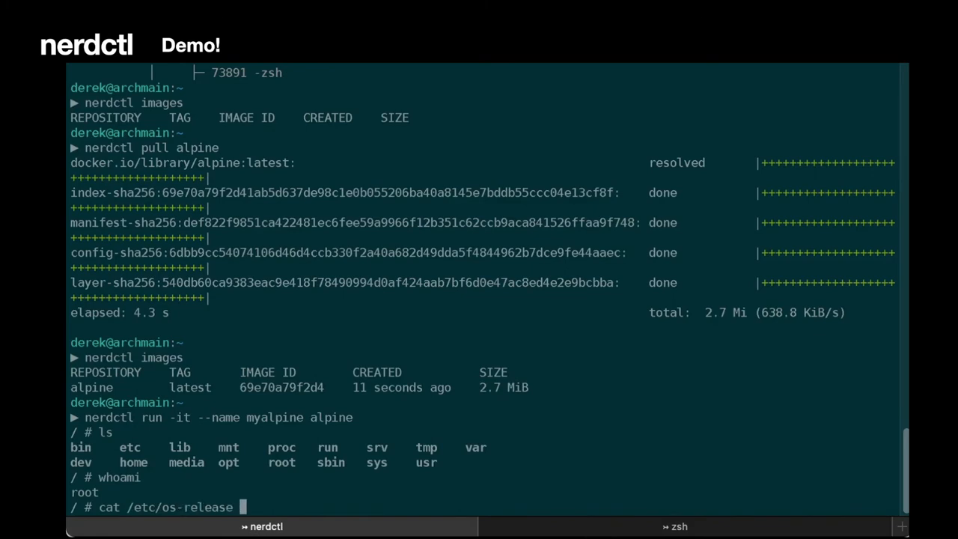
pyautogui.press('Return')
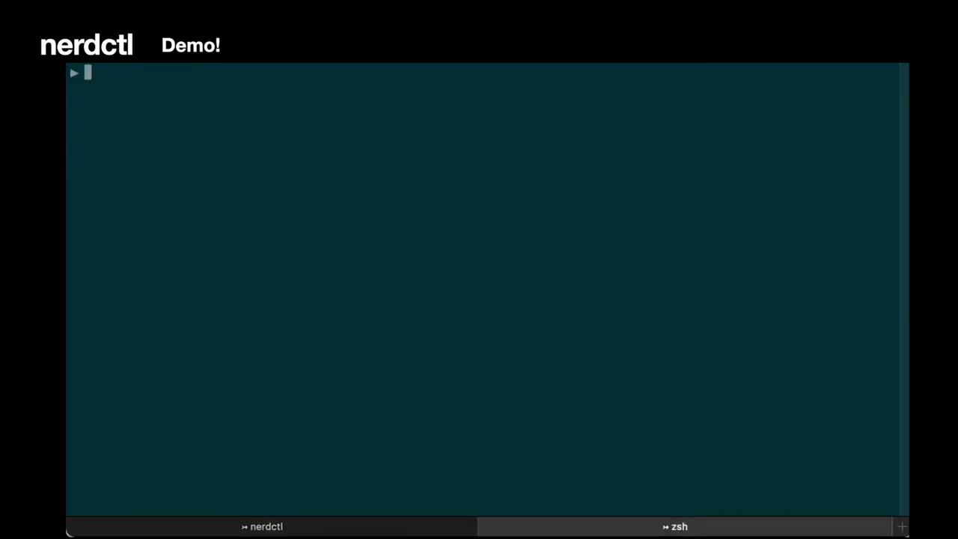
# Return to the container and write "hello there" into /etc/greeting.txt, then exit
pyautogui.write('ps -u')
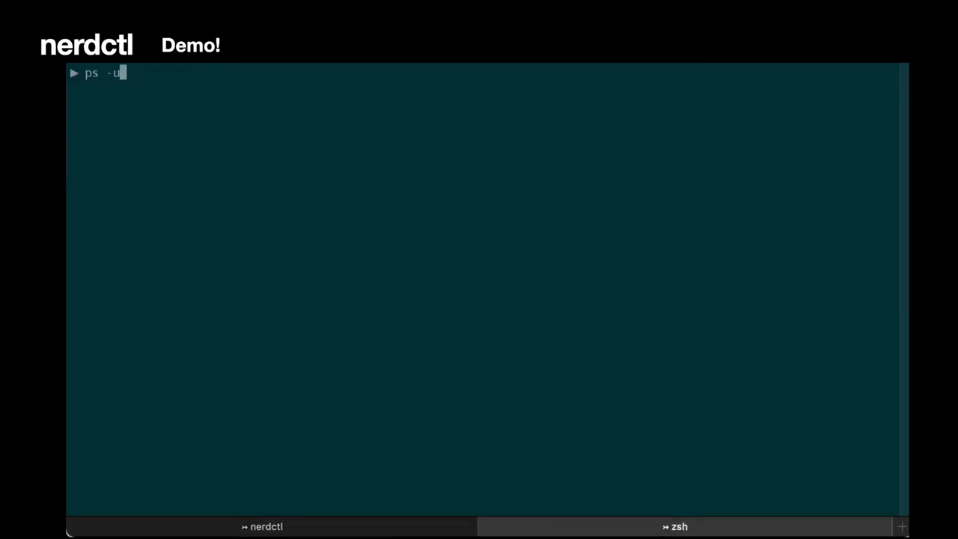
pyautogui.press('Return')
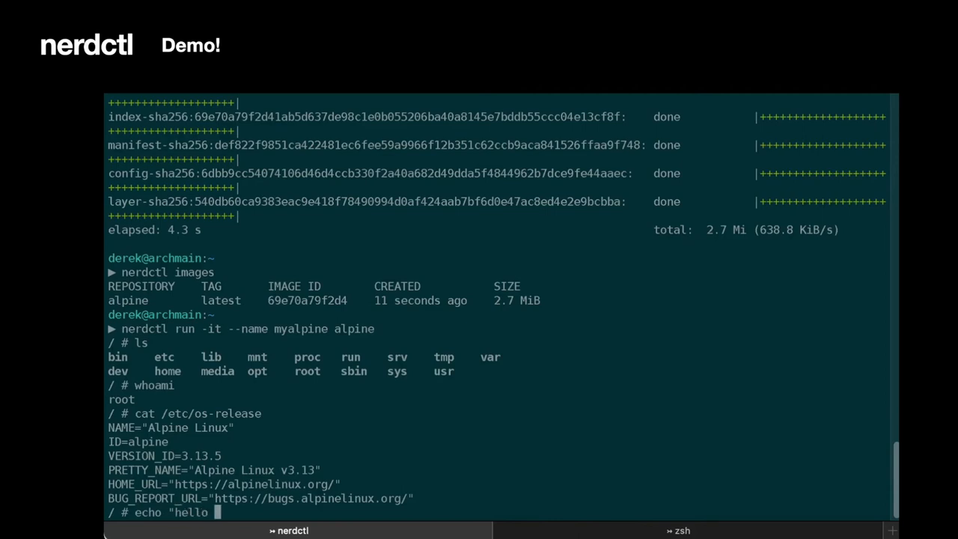
pyautogui.write('there" >')
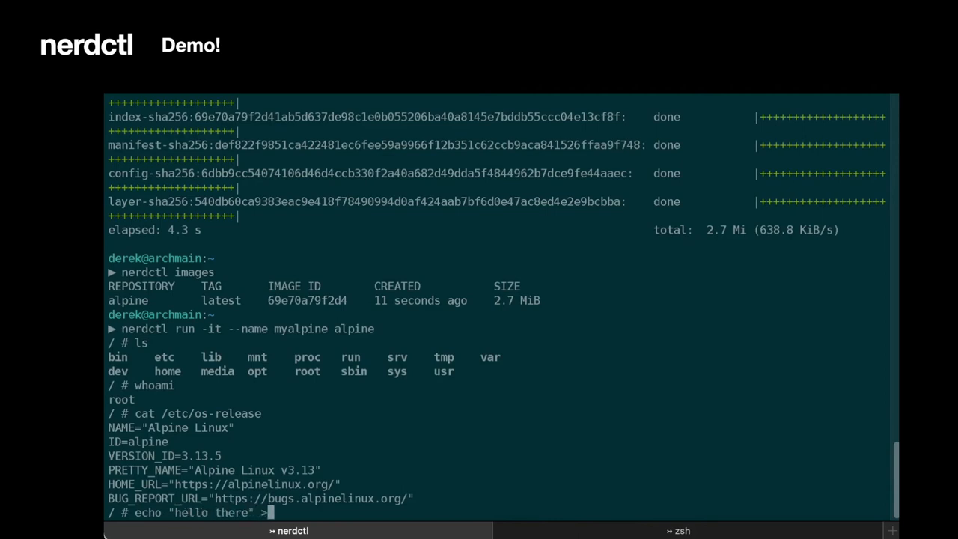
pyautogui.write('/etc/greet')
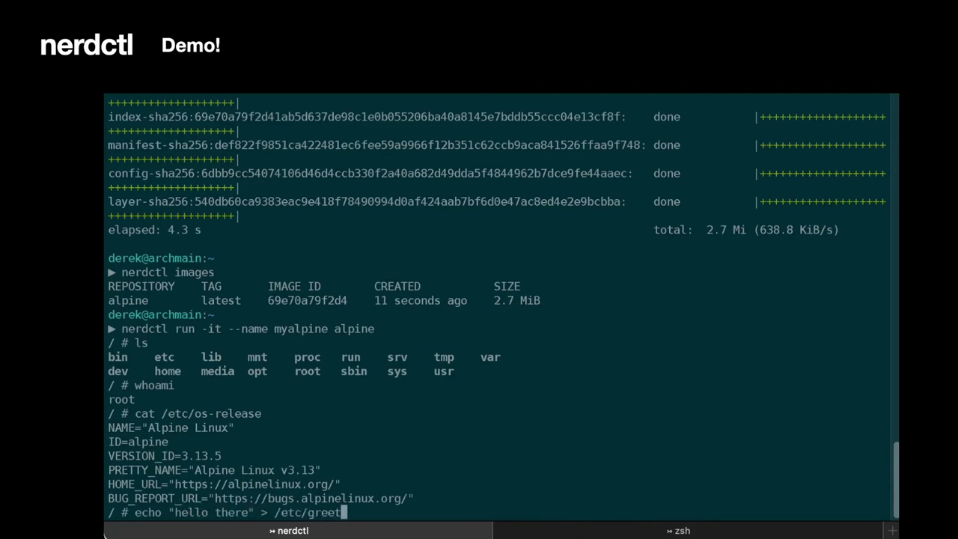
pyautogui.write('ing')
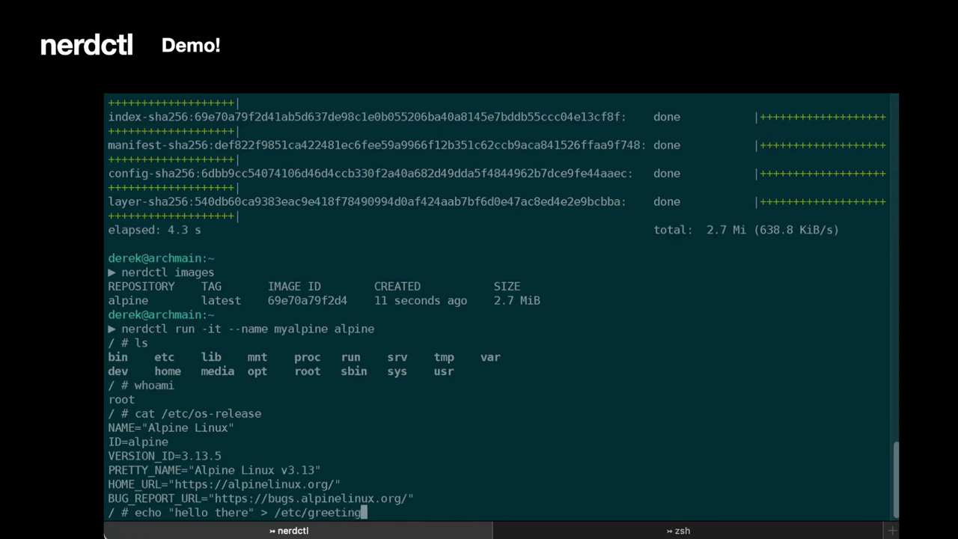
pyautogui.press('Return')
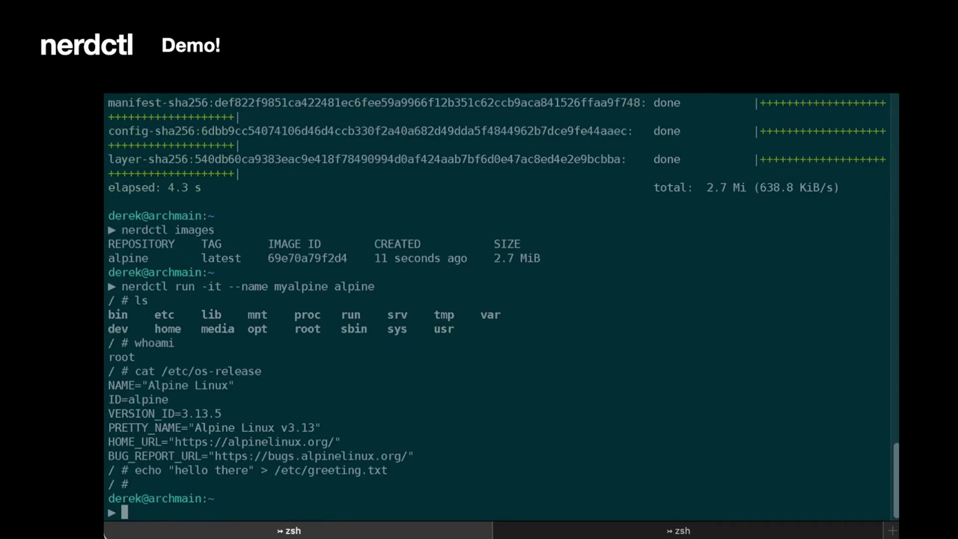
# Run nerdctl ps and nerdctl ps -a, showing myalpine exited (0)
pyautogui.write('n')
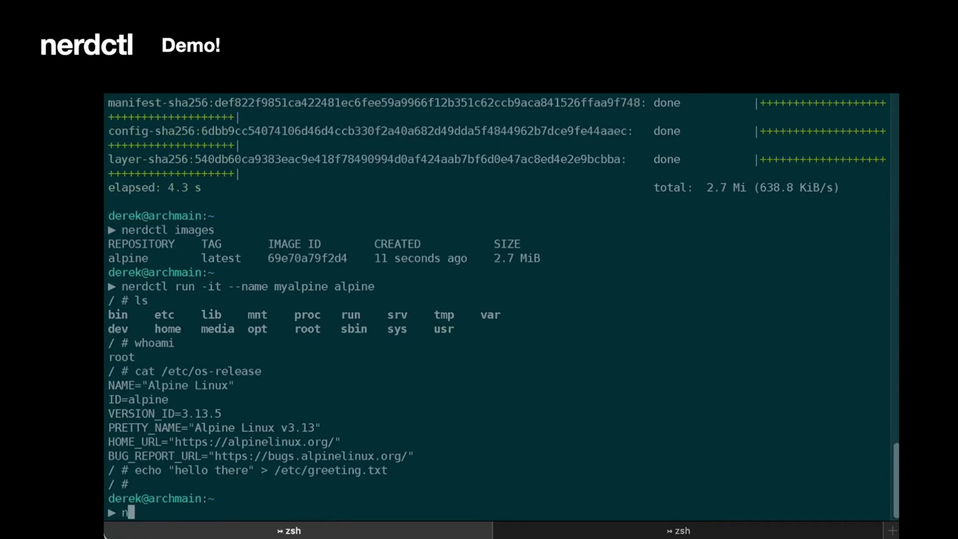
pyautogui.write('erdctl ps -')
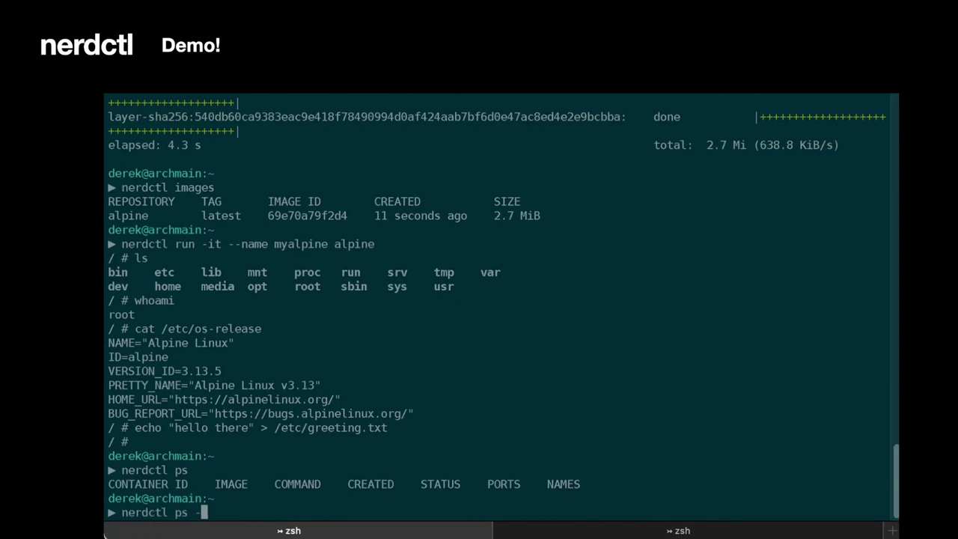
pyautogui.press('Return')
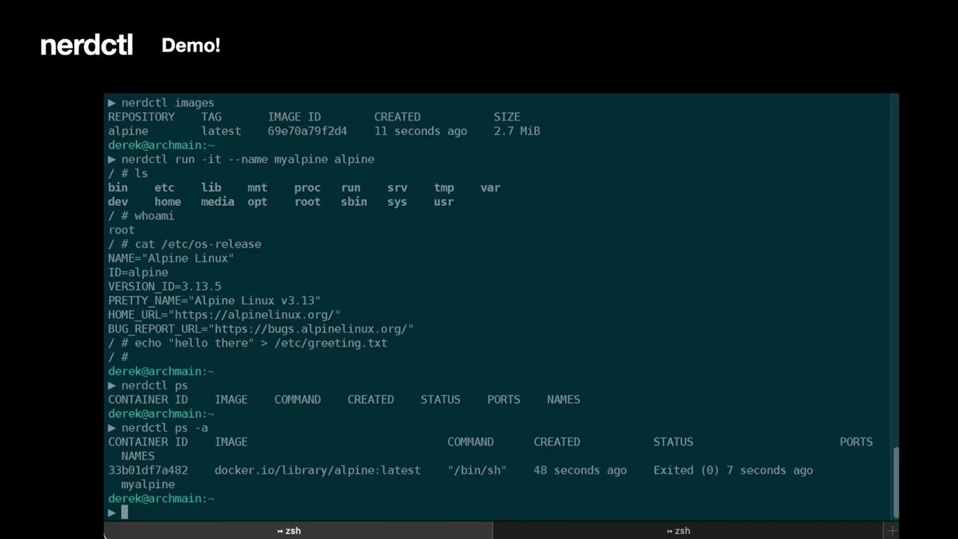
pyautogui.write('nerdctl')
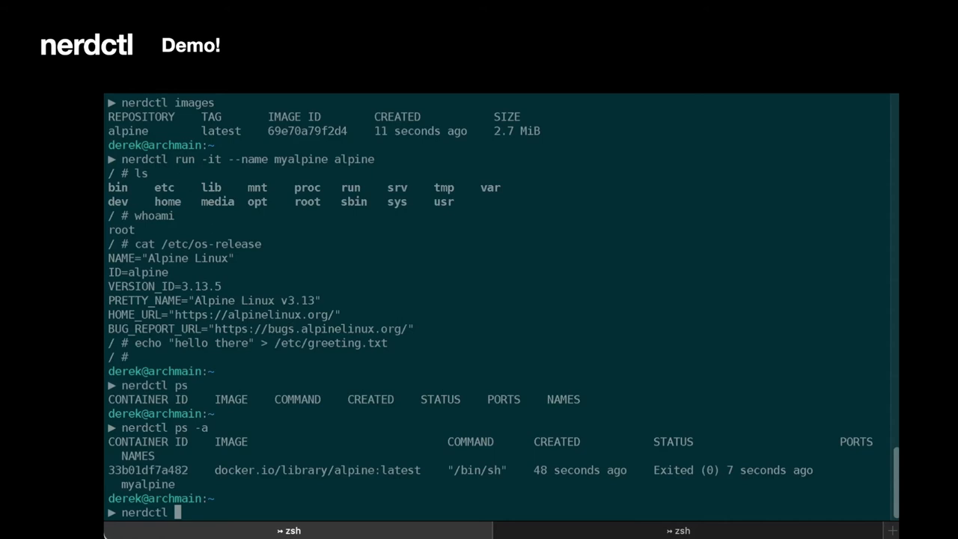
# Commit myalpine as dmcgowan/alpine:modified and list images to confirm it
pyautogui.write('commit my')
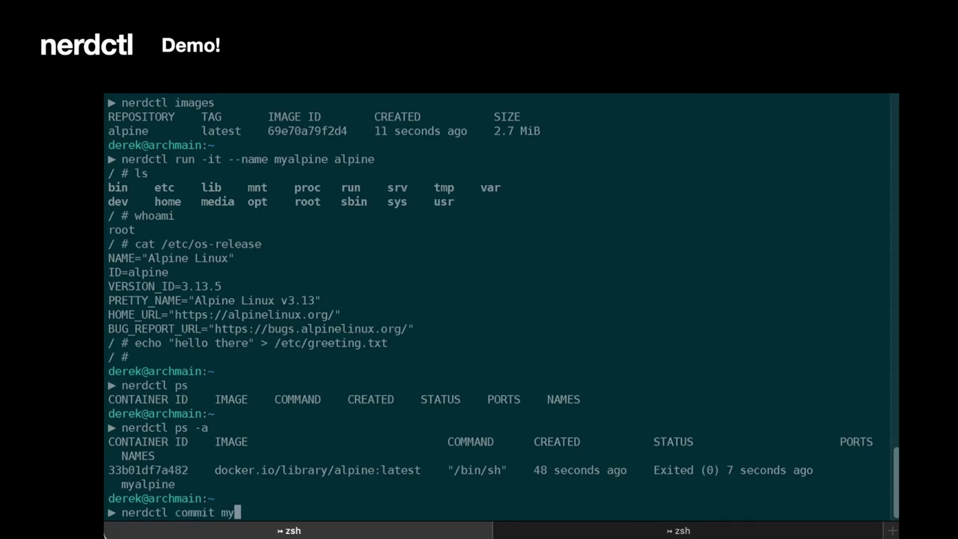
pyautogui.write('alpine')
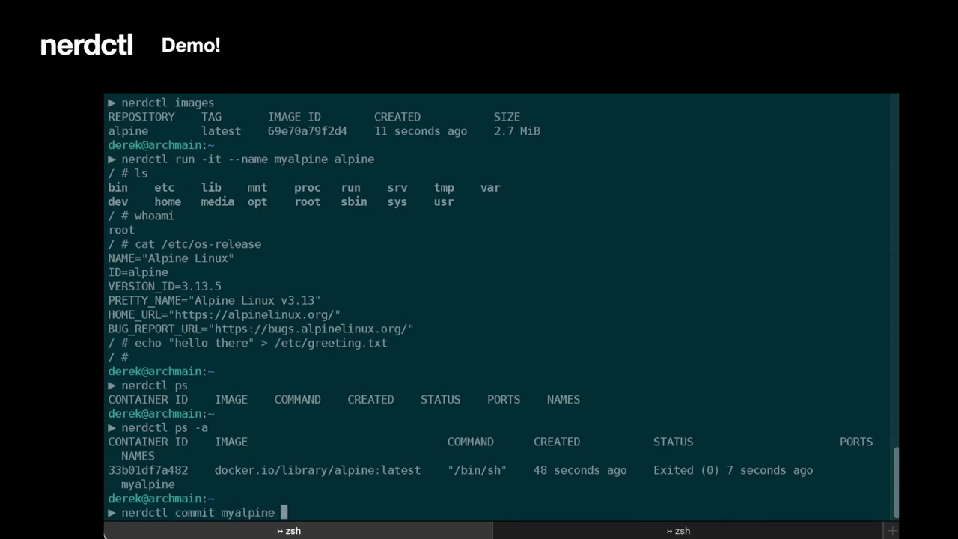
pyautogui.write('dmcgowan/')
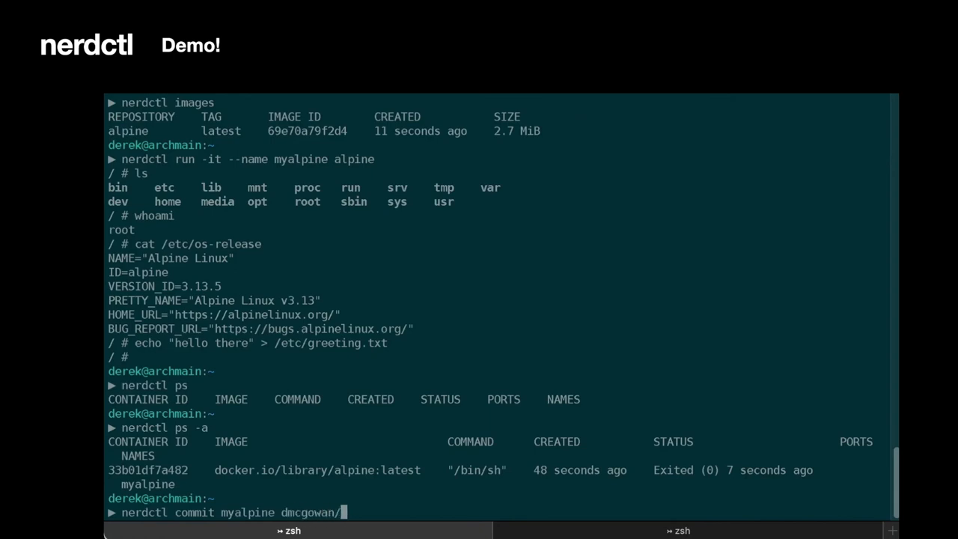
pyautogui.write('alpine:mod')
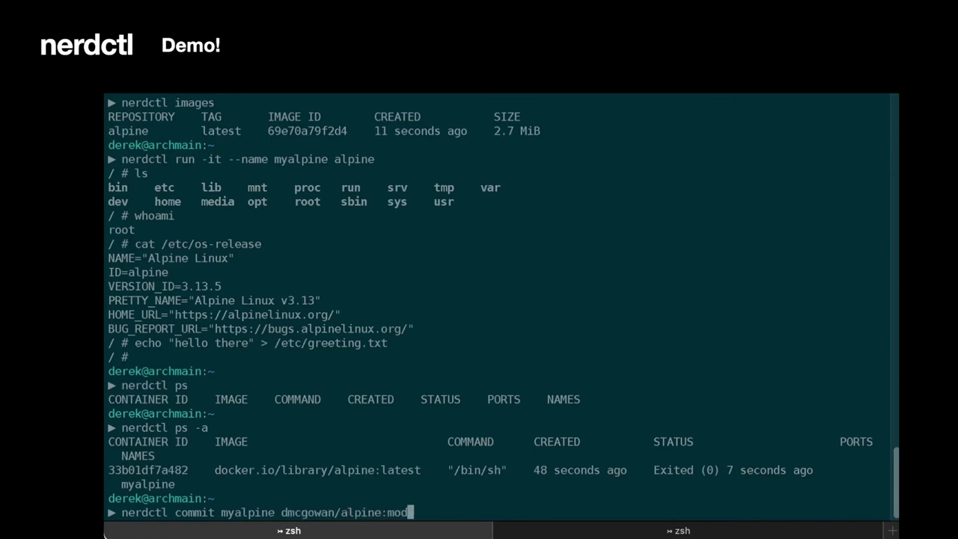
pyautogui.press('Return')
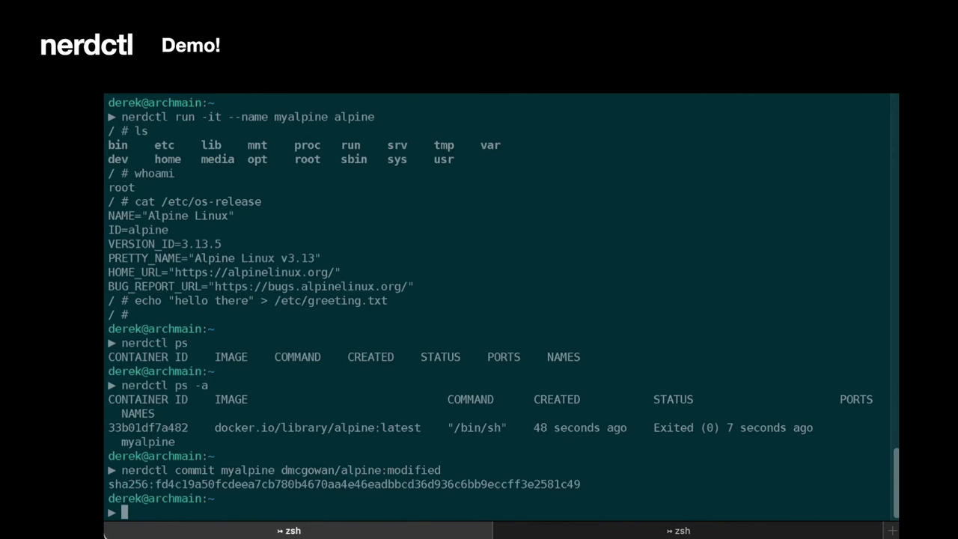
pyautogui.write('nerdctl images')
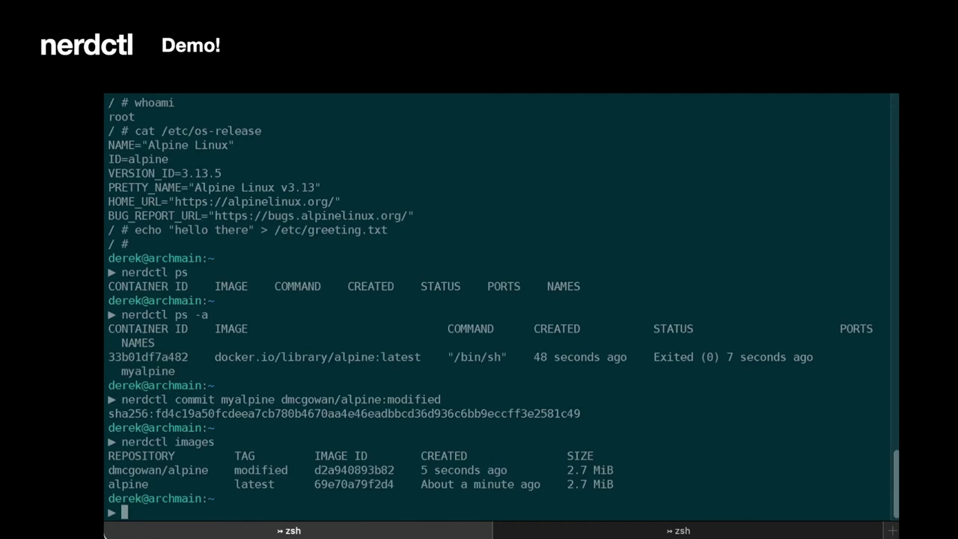
# Save dmcgowan/alpine:modified to /tmp/modified.tar with nerdctl save
pyautogui.write('nerdctl')
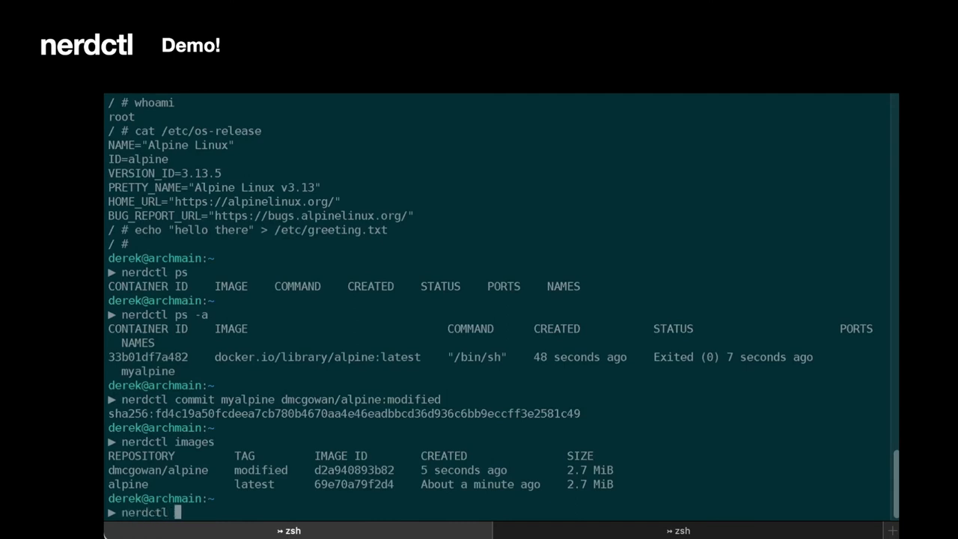
pyautogui.write('save -')
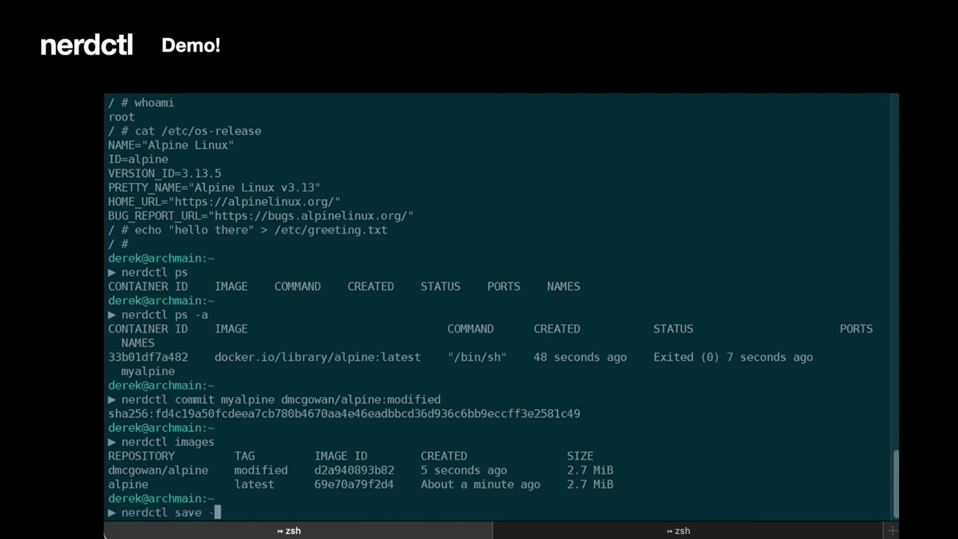
pyautogui.write('o /tmp/mod')
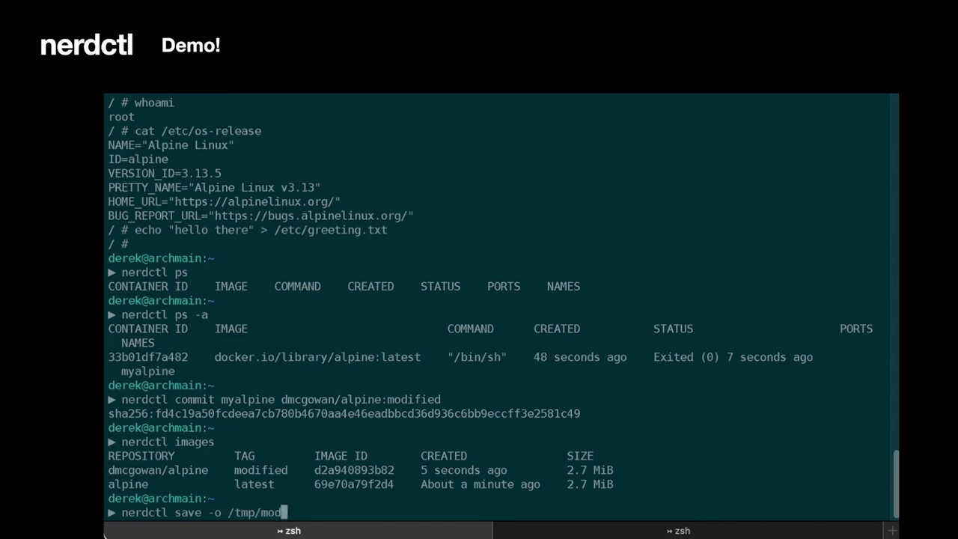
pyautogui.write('ified.tar')
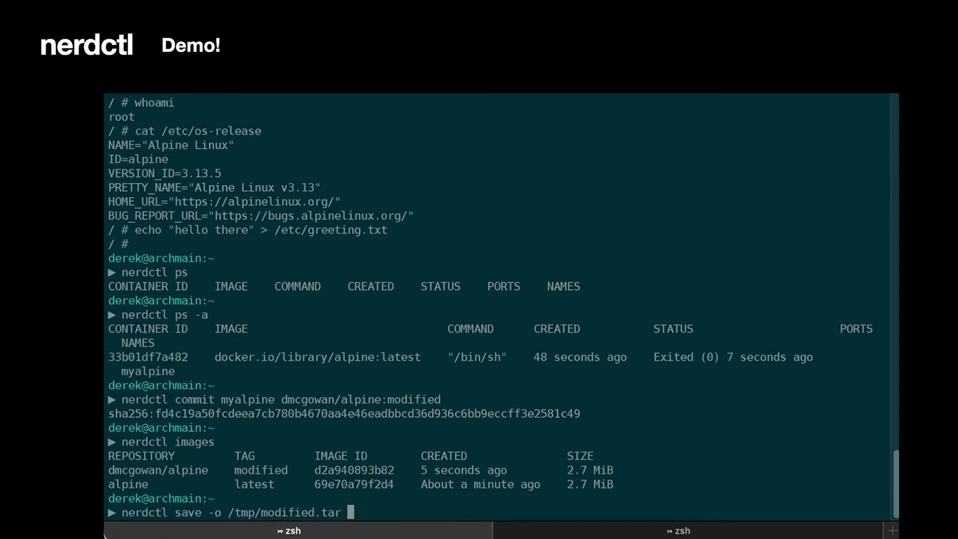
pyautogui.write('dmcgowan/alpine')
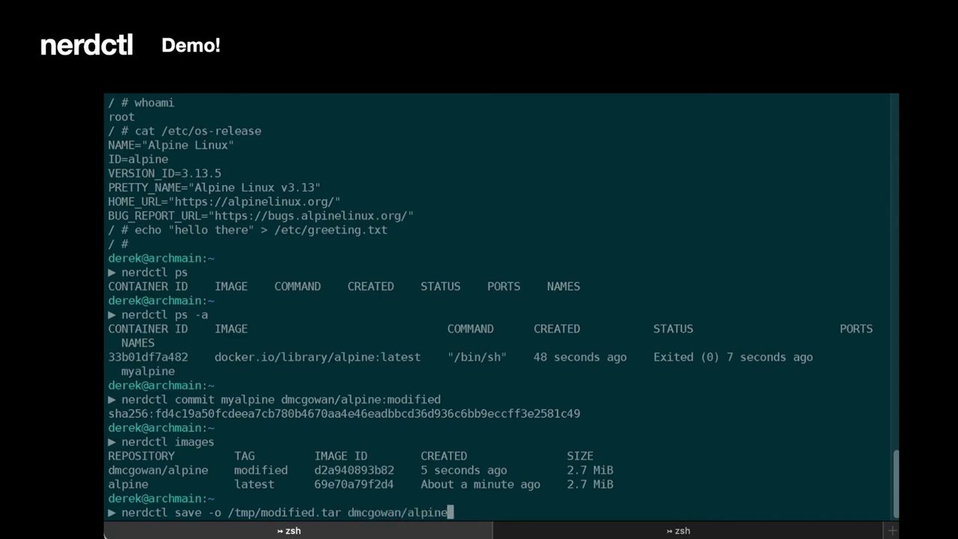
pyautogui.press('Return')
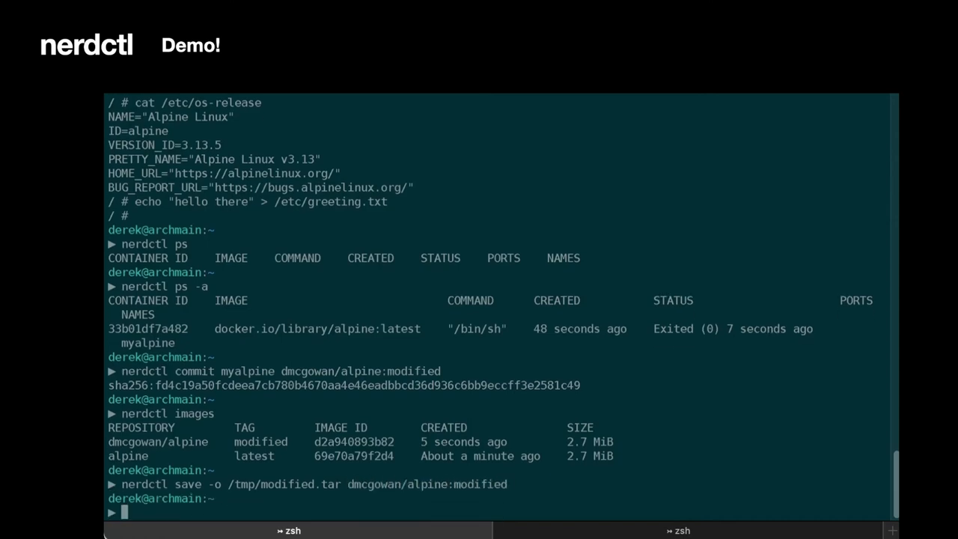
pyautogui.write('tar -tf /')
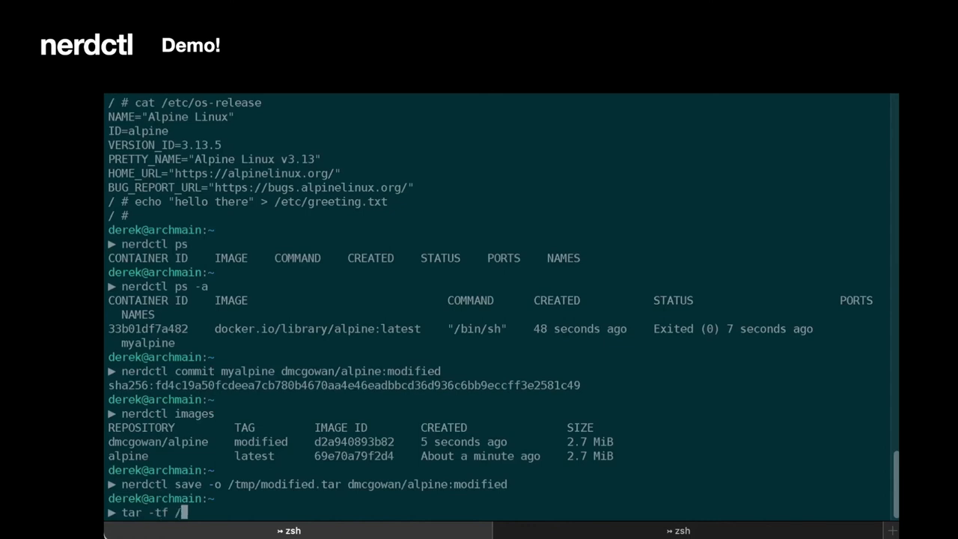
# List the archive with tar -tf, then extract index.json to stdout and pretty-print it with jq
pyautogui.press('Return')
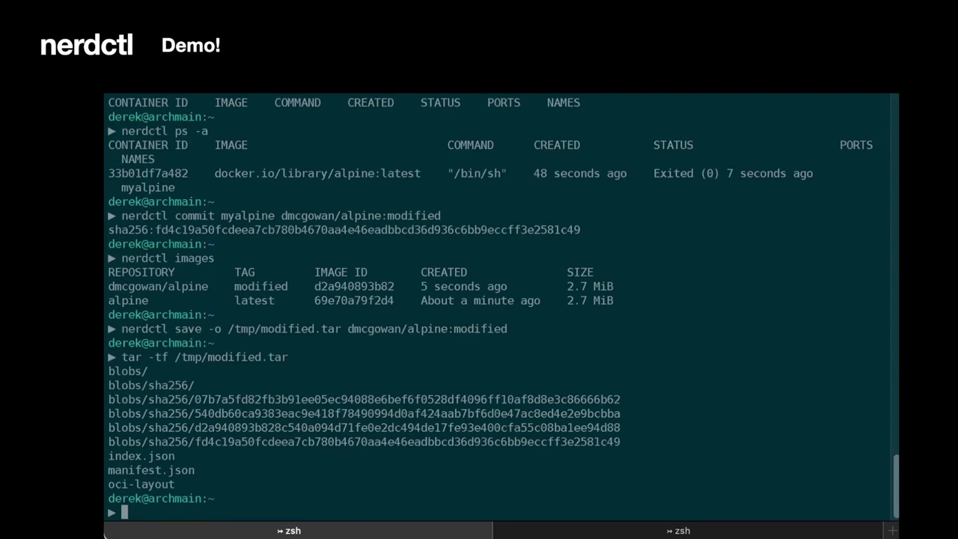
pyautogui.write('tar -xOf')
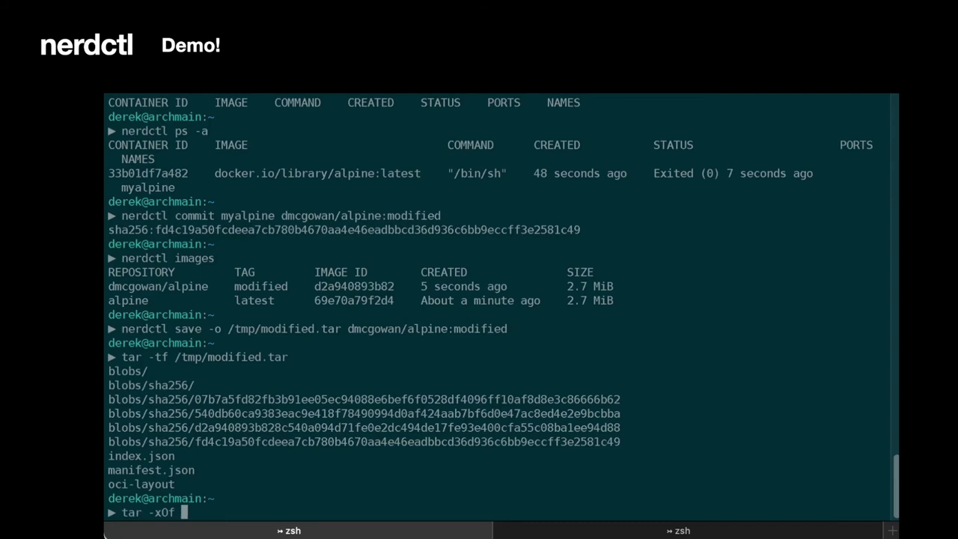
pyautogui.write('/tmp/modified.tar')
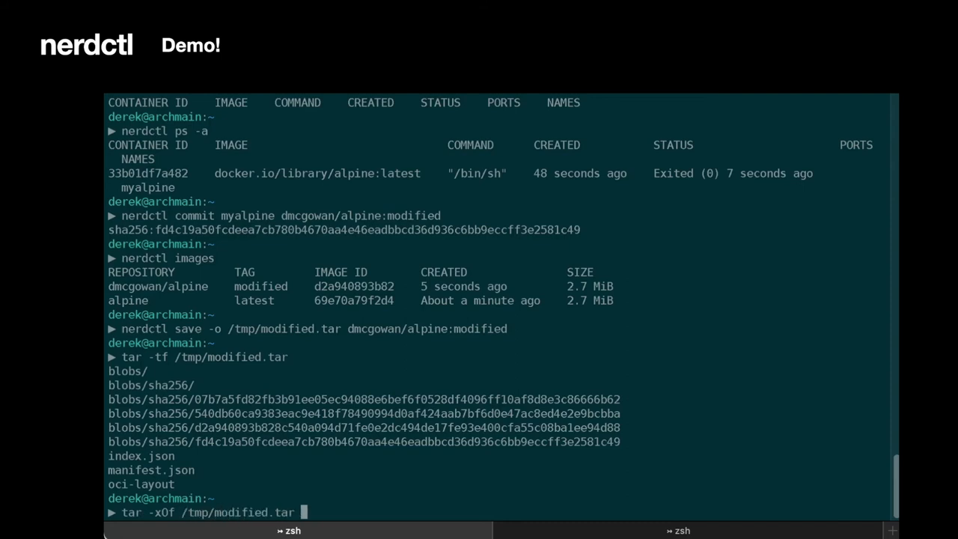
pyautogui.press('Return')
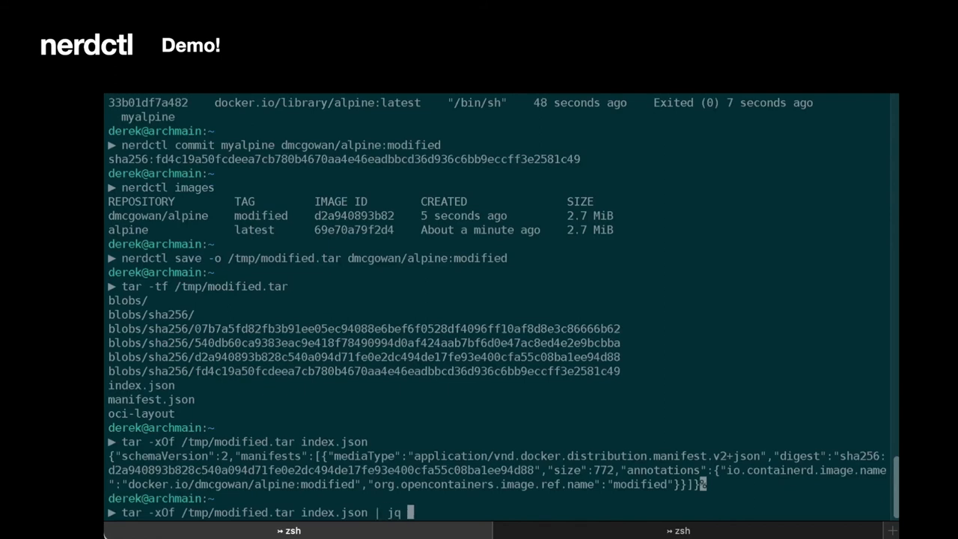
pyautogui.write(' .')
pyautogui.press('Return')
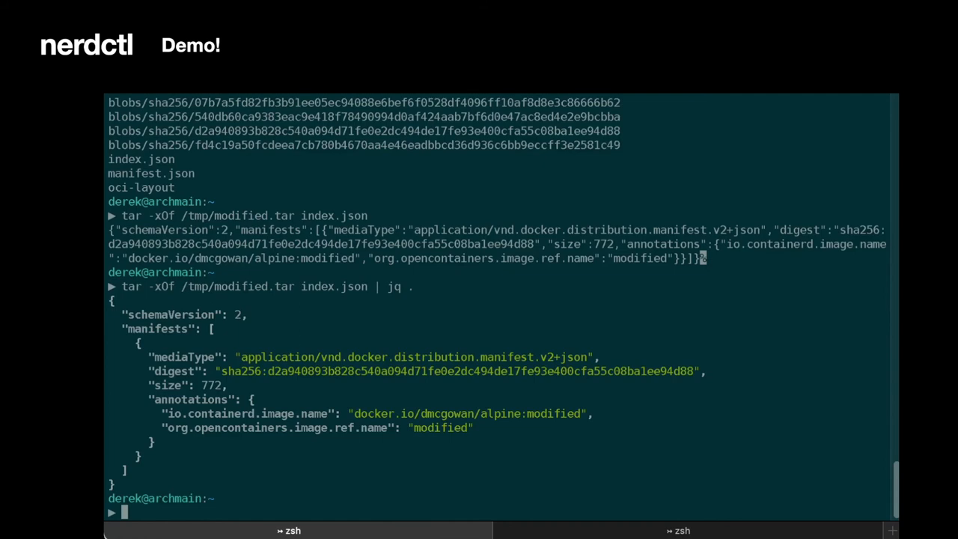
# Extract blobs/sha256/d2a940893b82… from /tmp/modified.tar, showing the manifest's config and two gzip layers
pyautogui.write('tar -x')
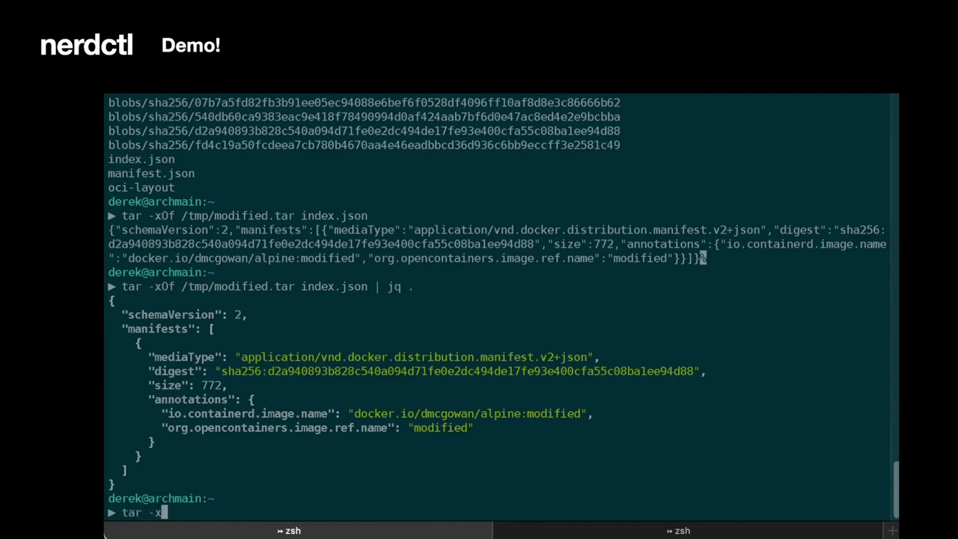
pyautogui.write('Of /tmp/modified.tar')
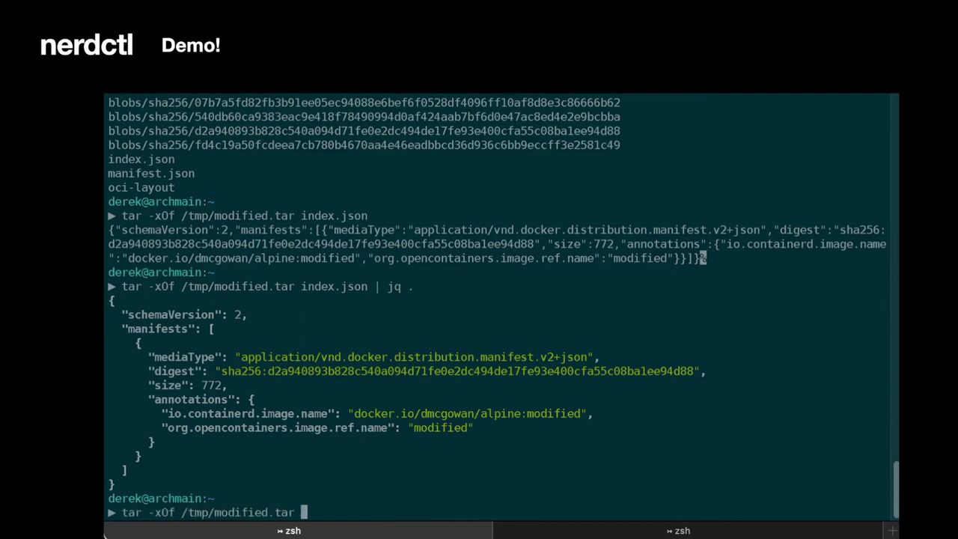
pyautogui.write('blobs/')
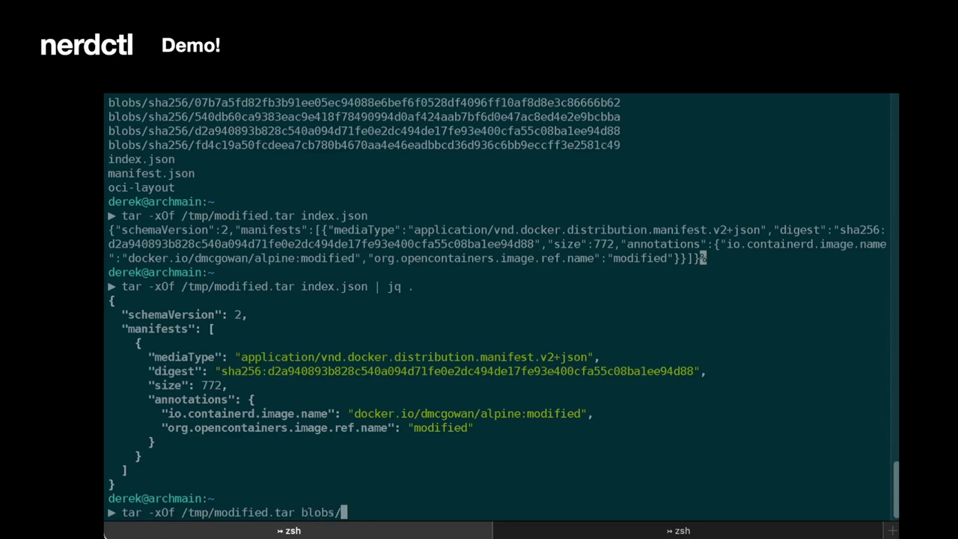
pyautogui.write('sha256/')
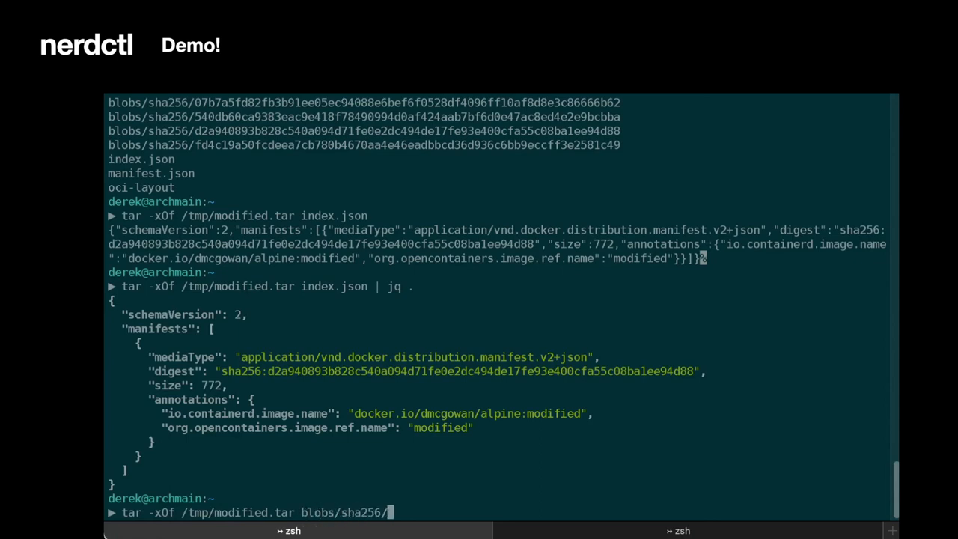
pyautogui.write('d2')
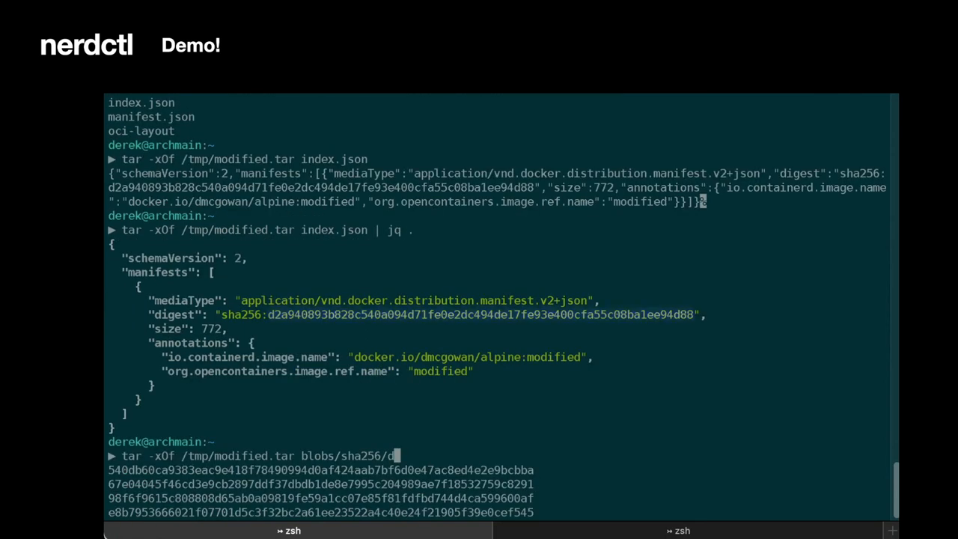
pyautogui.press('Backspace')
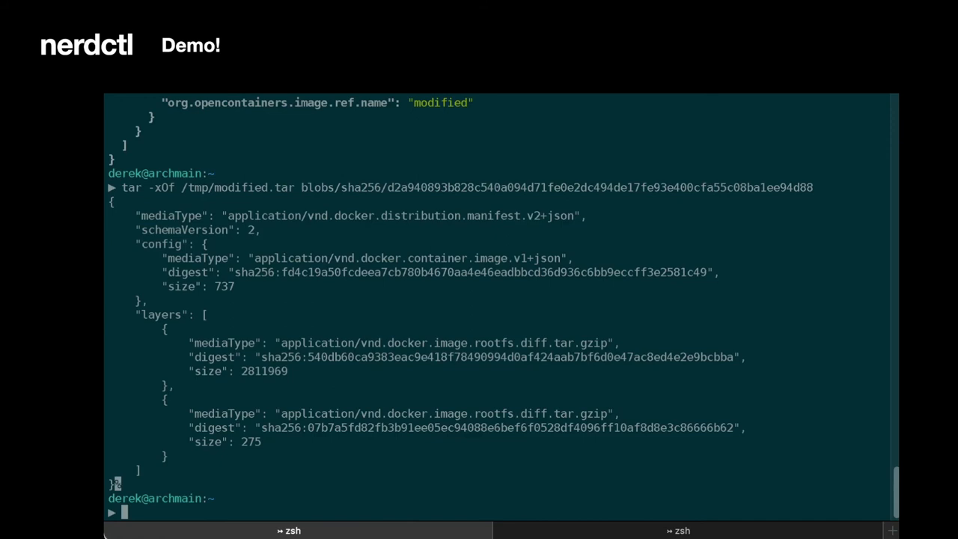
pyautogui.write('tar -z')
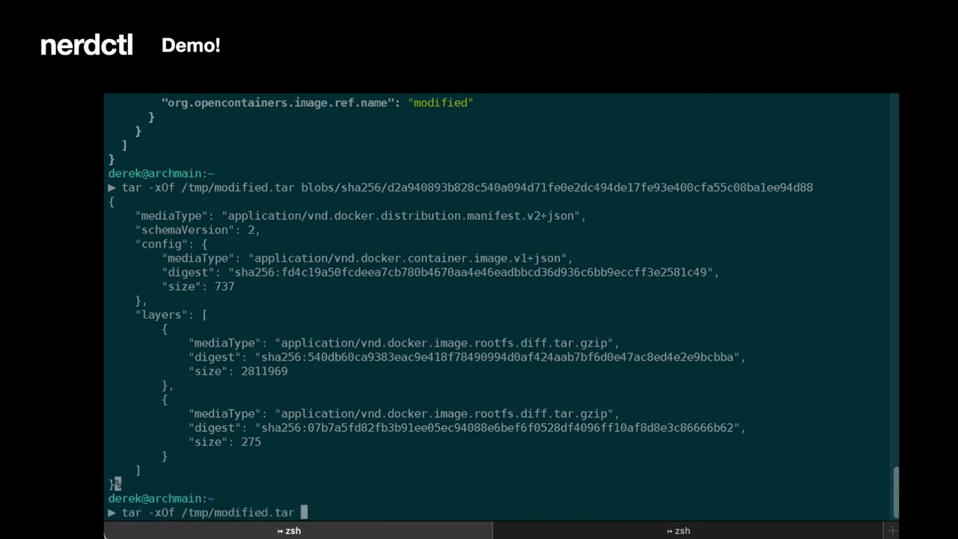
# Extract blobs/sha256/07b7a5fd82fb… piped to tar -tz, listing etc/greeting.txt and root/.ash_history
pyautogui.write('blobs/')
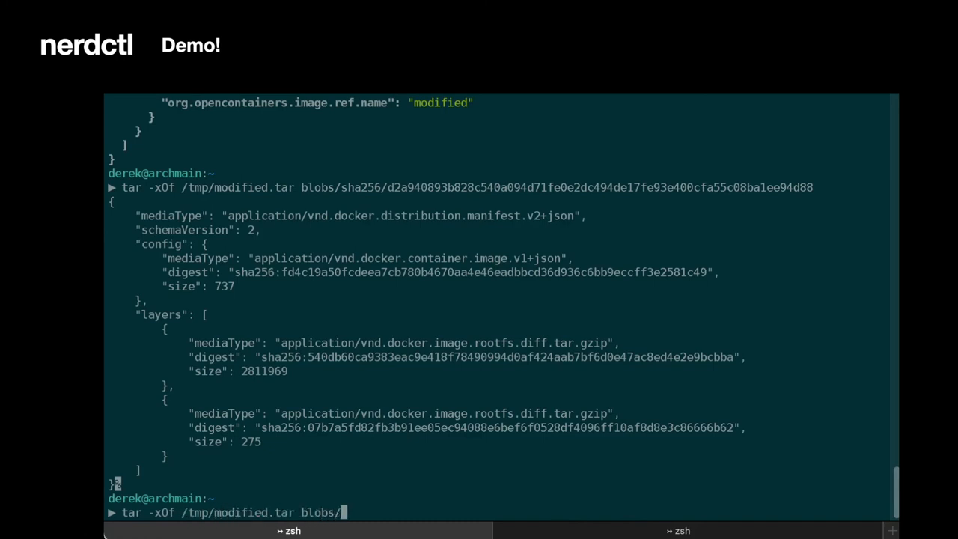
pyautogui.write('sha256/0')
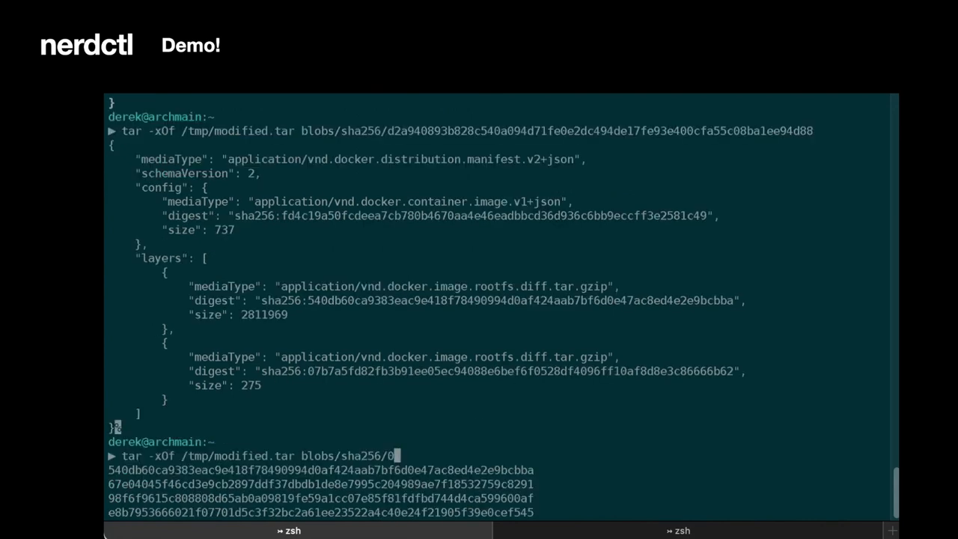
pyautogui.write('C07')
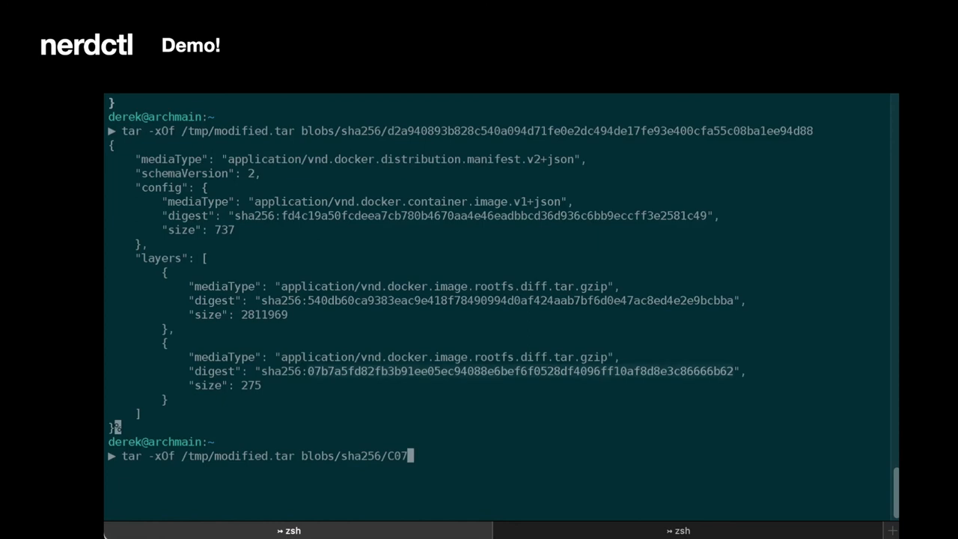
pyautogui.press('Return')
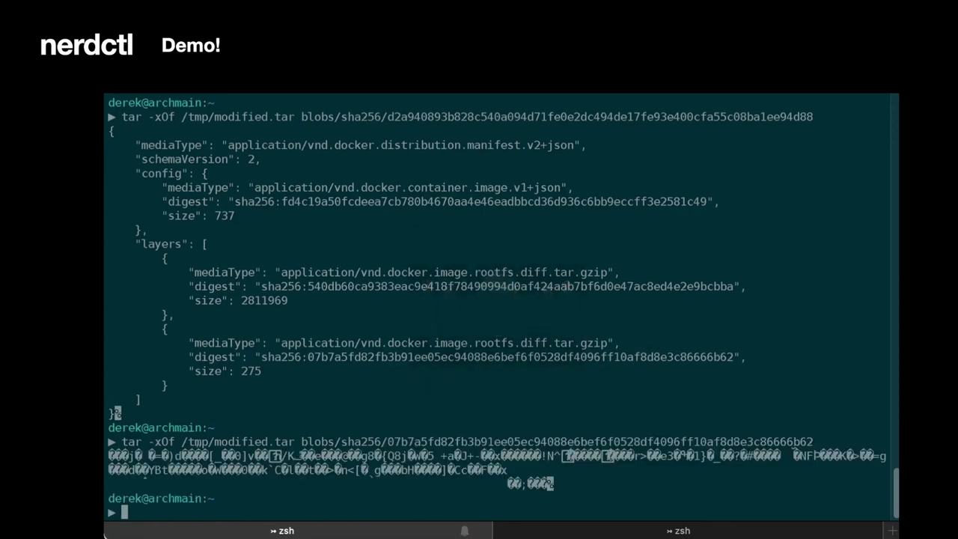
pyautogui.write('tar -xOf /tmp/modified.tar blobs/sha256/07b7a5fd82fb3b91ee05ec94088e6bef6f0528df4096ff10af8d8e3c86666b62 | tar -tz')
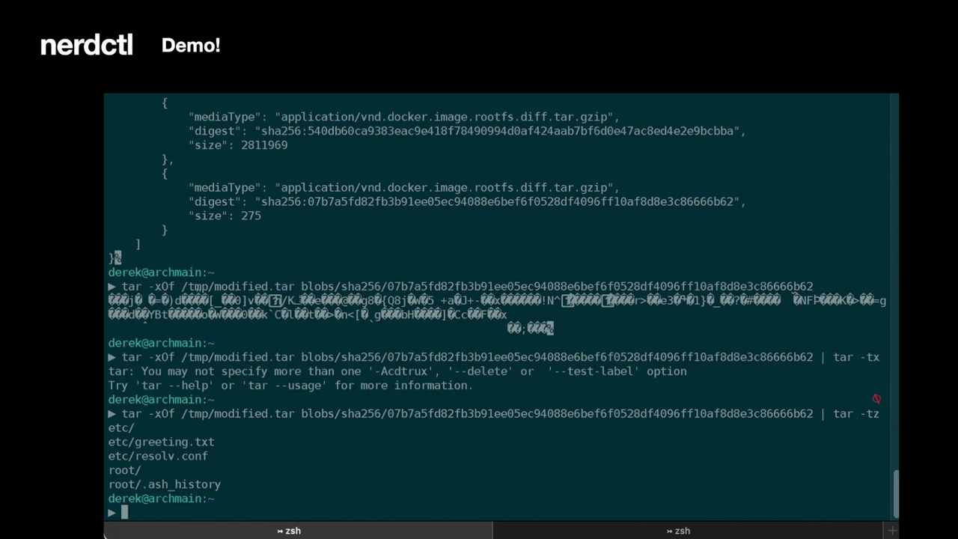
pyautogui.write('nerd')
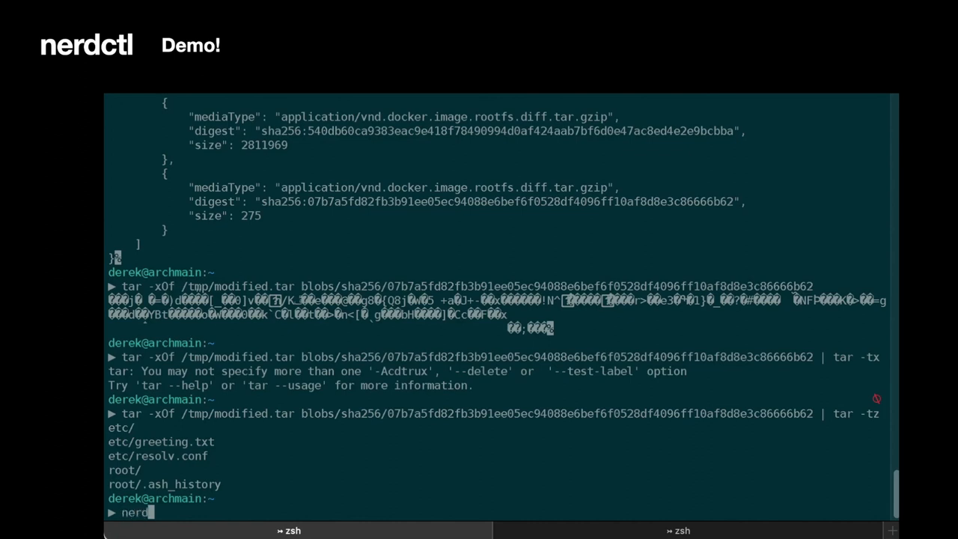